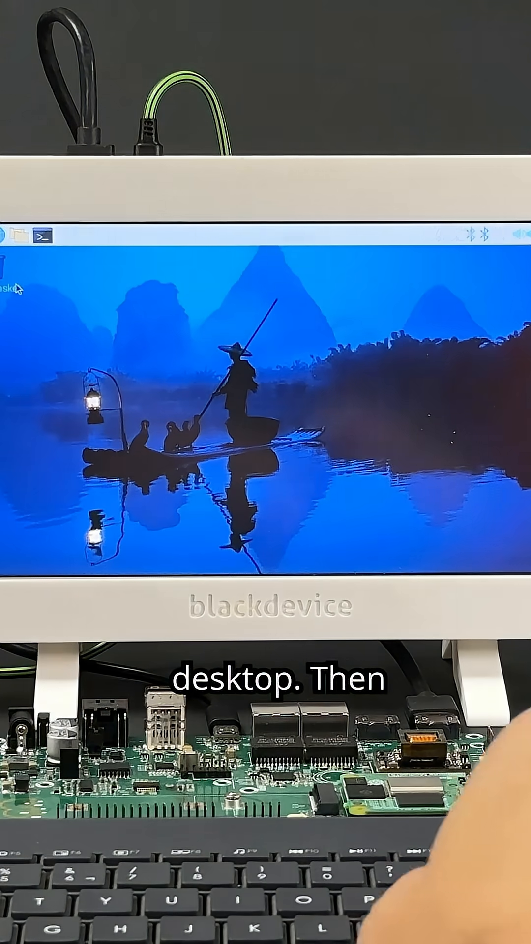
Step: Launch LXTerminal from the taskbar so a shell prompt is ready for update commands
click(46, 237)
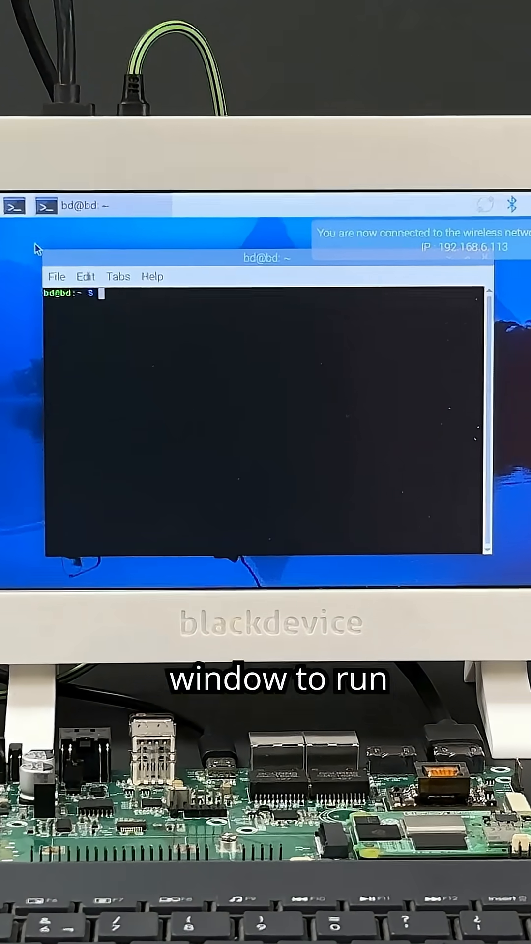